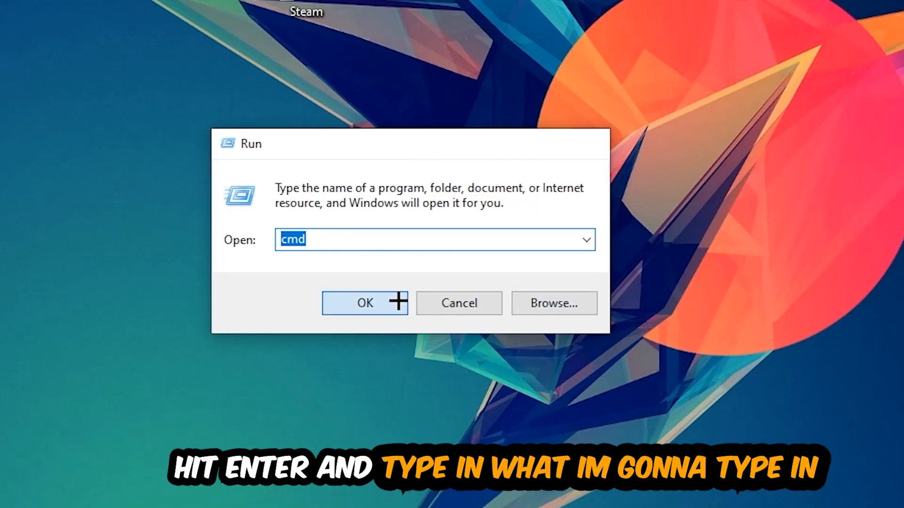
# Run ipconfig /flushdns in Command Prompt to clear the DNS resolver cache, then close the window
pyautogui.press('enter')
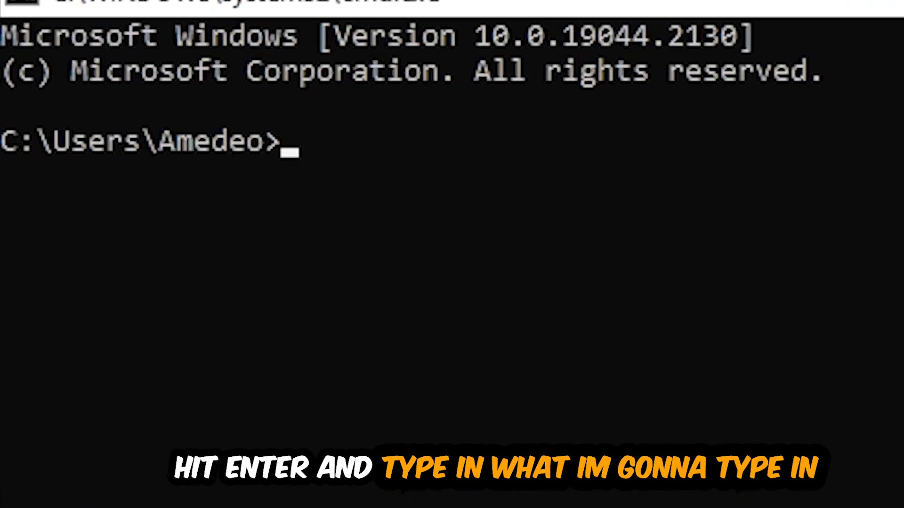
pyautogui.write('ipconfig /flushdns')
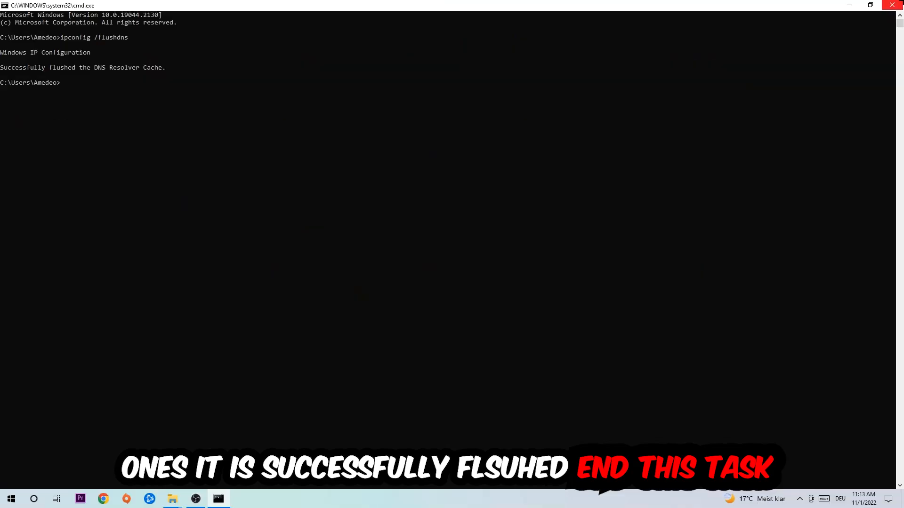
pyautogui.click(891, 6)
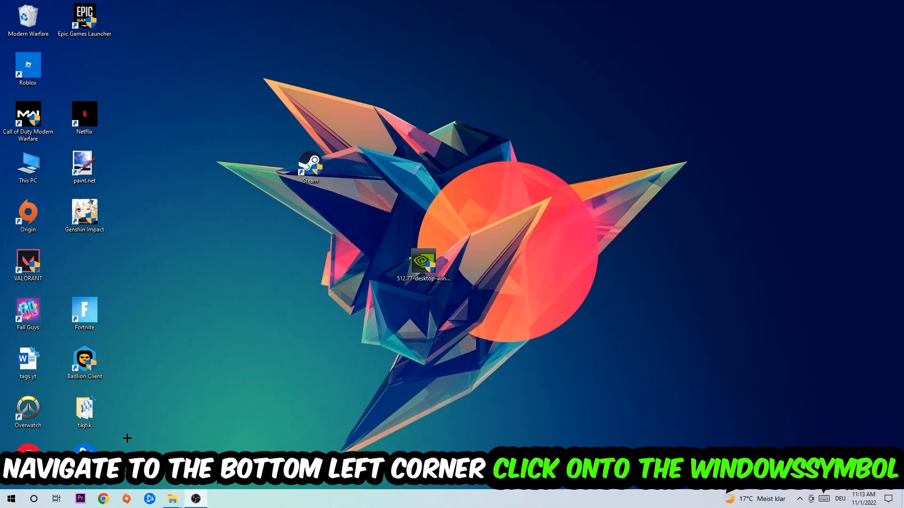
# Reach the Network & Internet status page in Windows Settings from the Start menu
pyautogui.click(10, 499)
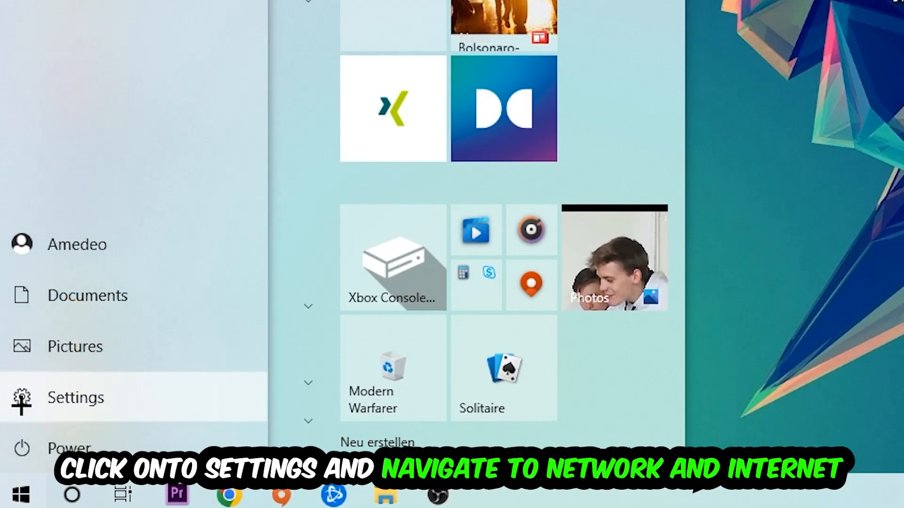
pyautogui.click(75, 397)
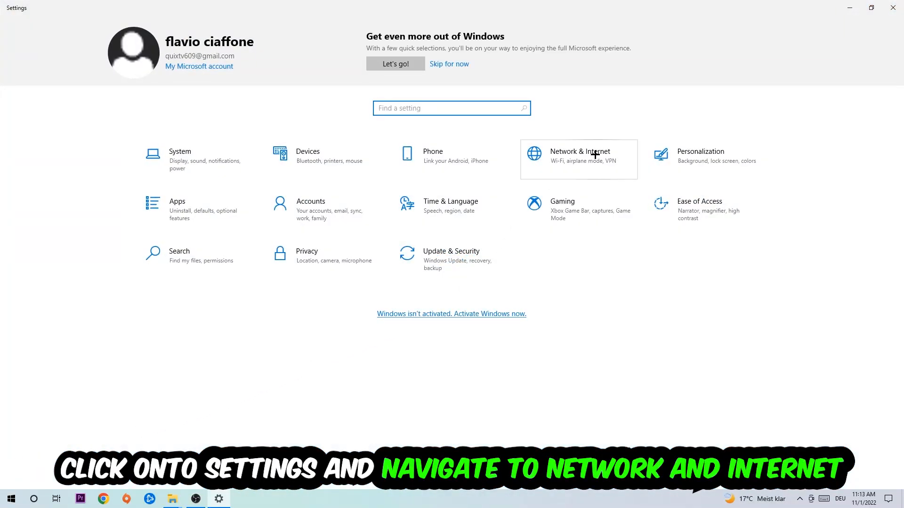
pyautogui.click(579, 155)
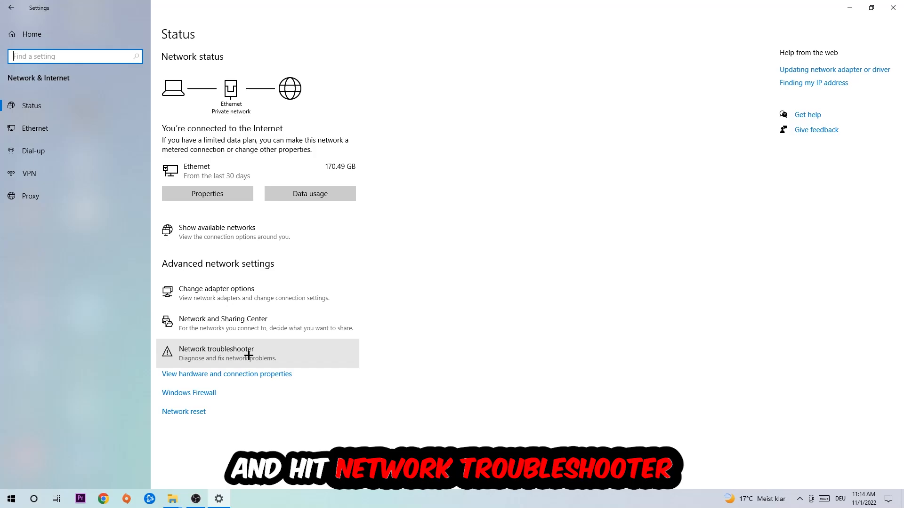
pyautogui.moveTo(271, 323)
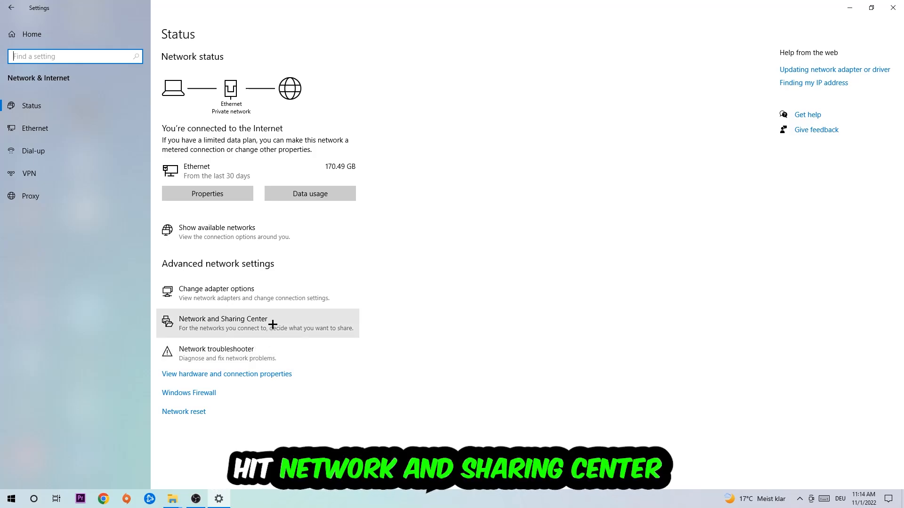
# From Network and Sharing Center, reach the Ethernet connection's Internet Protocol Version 4 (TCP/IPv4) properties
pyautogui.click(223, 323)
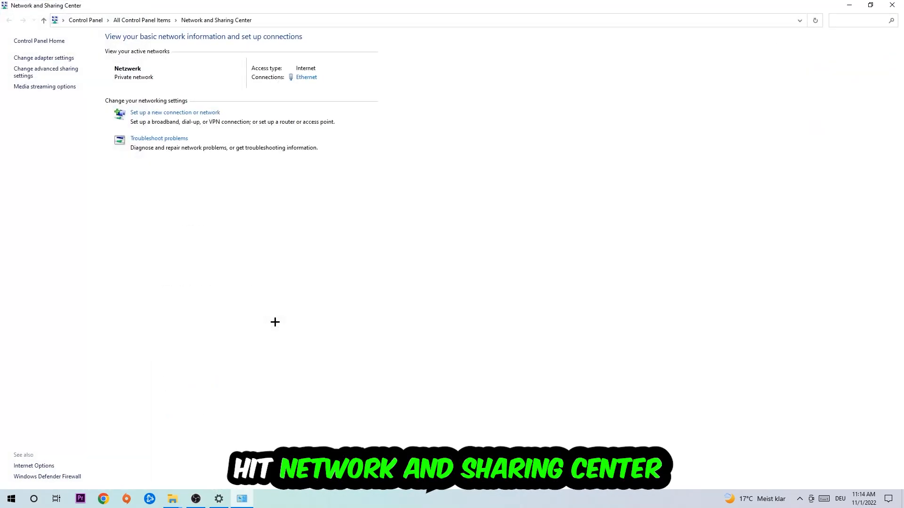
pyautogui.moveTo(263, 322)
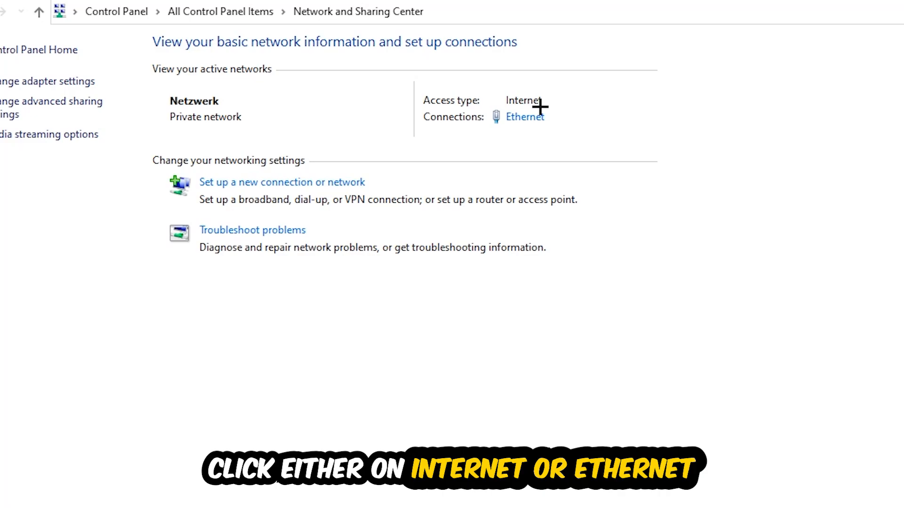
pyautogui.moveTo(524, 116)
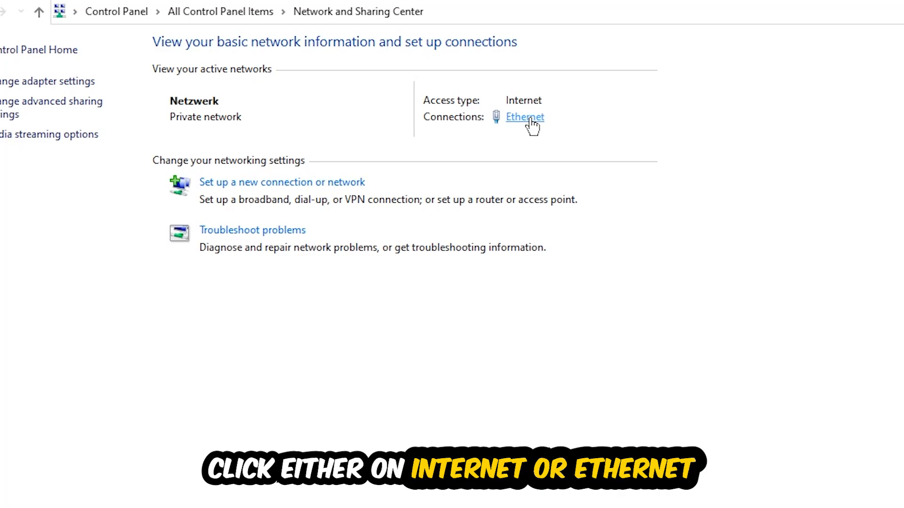
pyautogui.click(525, 117)
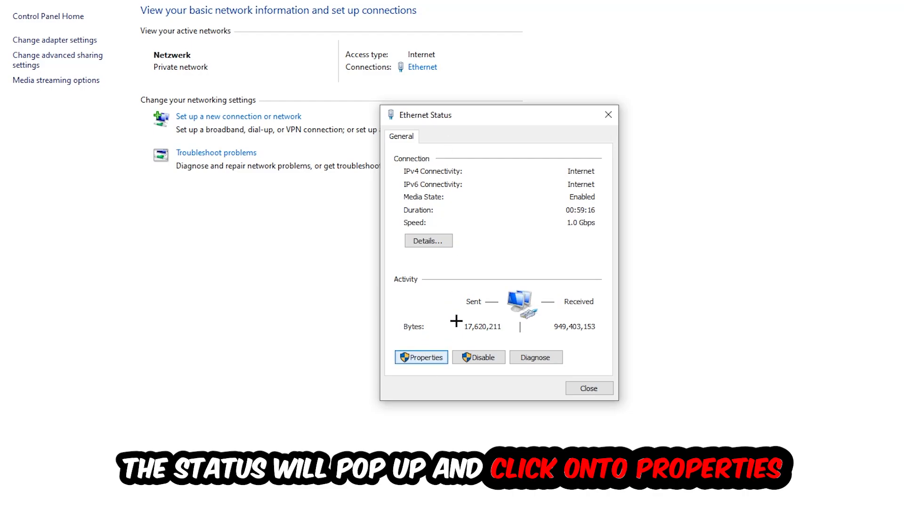
pyautogui.click(421, 357)
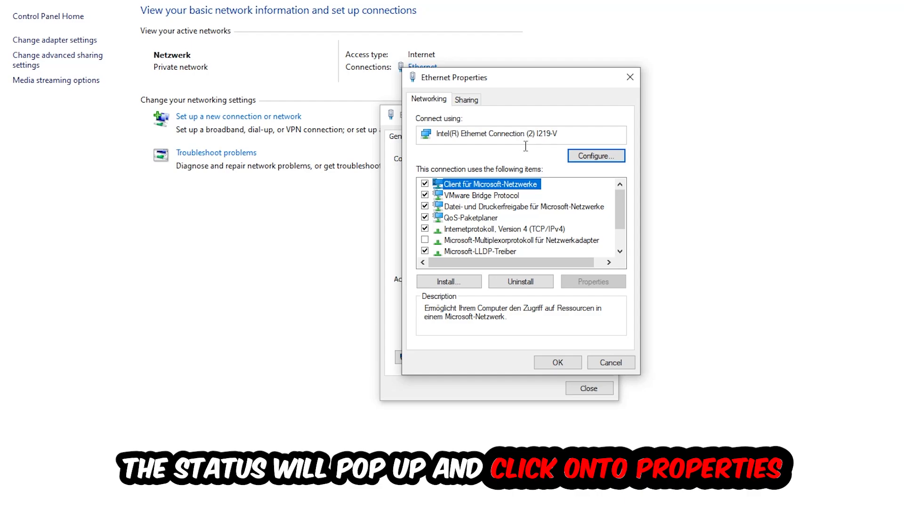
pyautogui.click(500, 229)
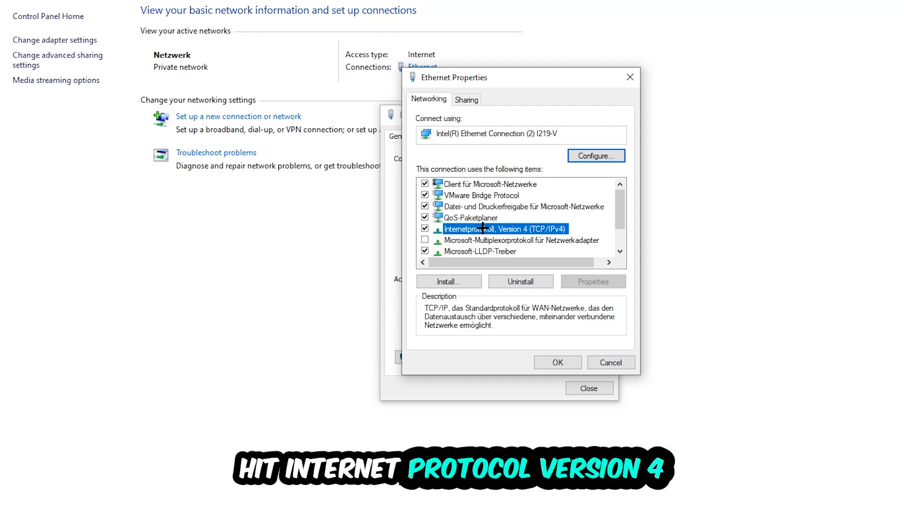
pyautogui.doubleClick(502, 229)
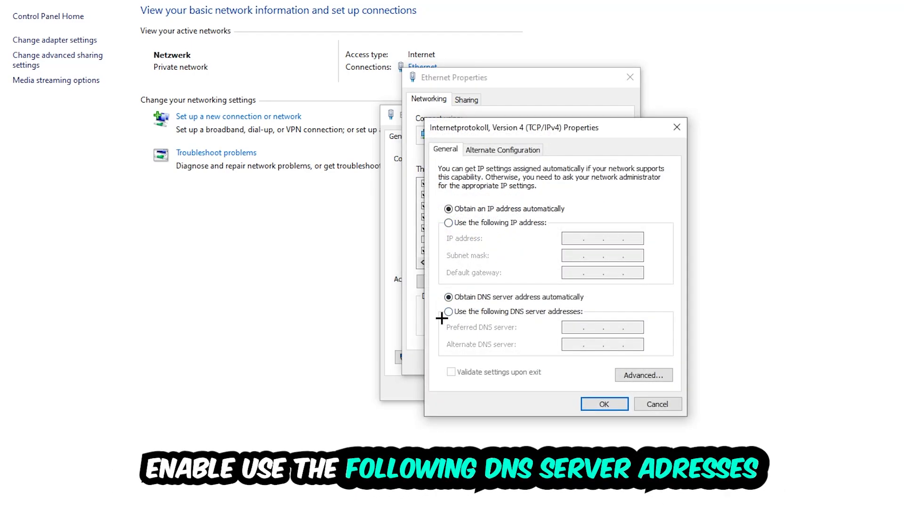
# Switch IPv4 to 'Use the following DNS server addresses', enter the preferred DNS server, and confirm with OK
pyautogui.click(448, 311)
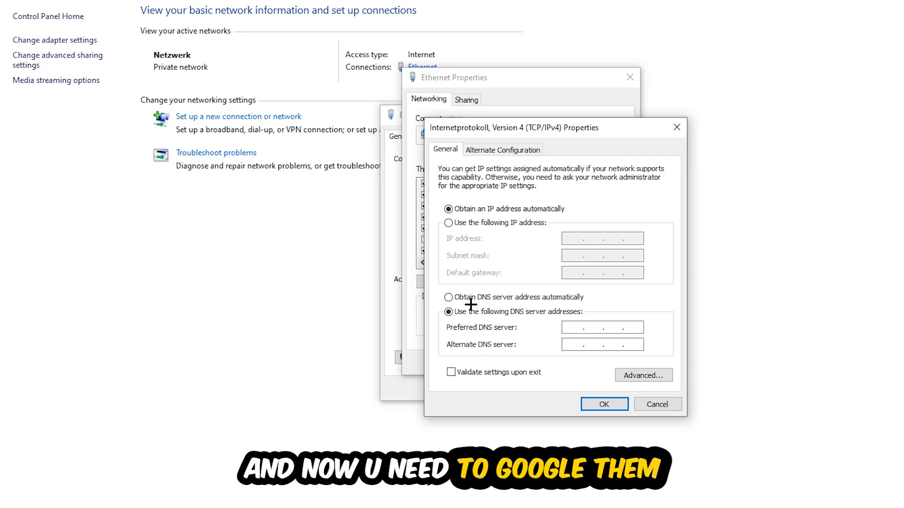
pyautogui.click(576, 326)
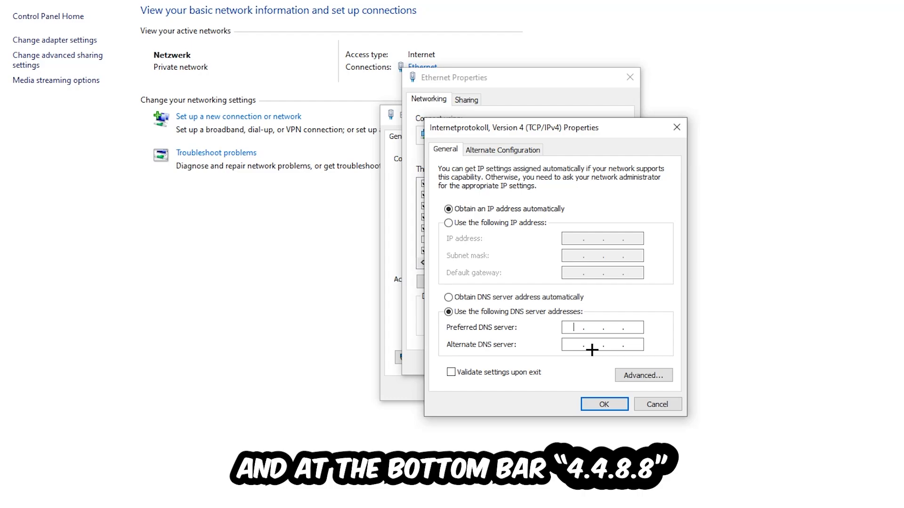
pyautogui.click(603, 404)
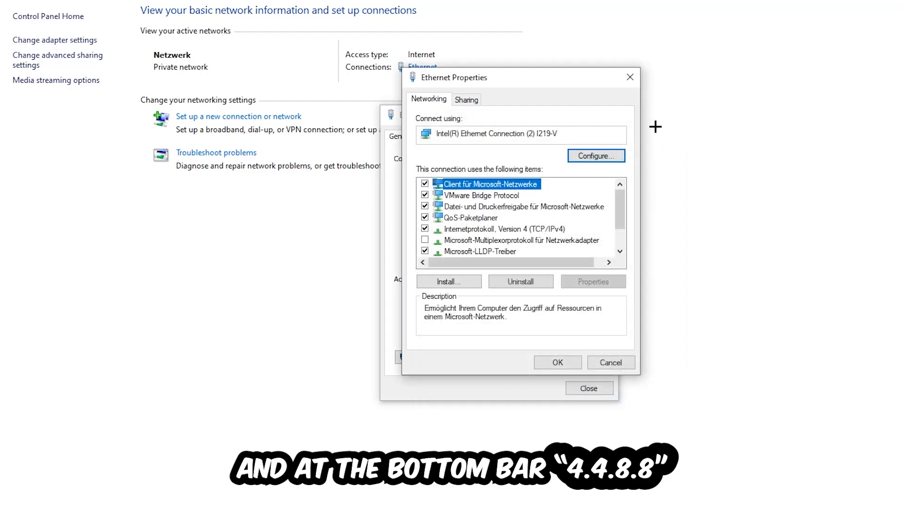